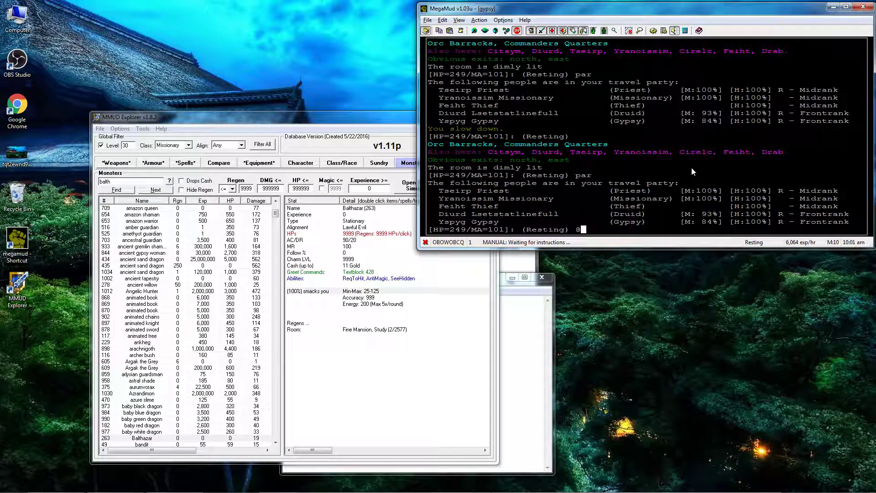
type("@level")
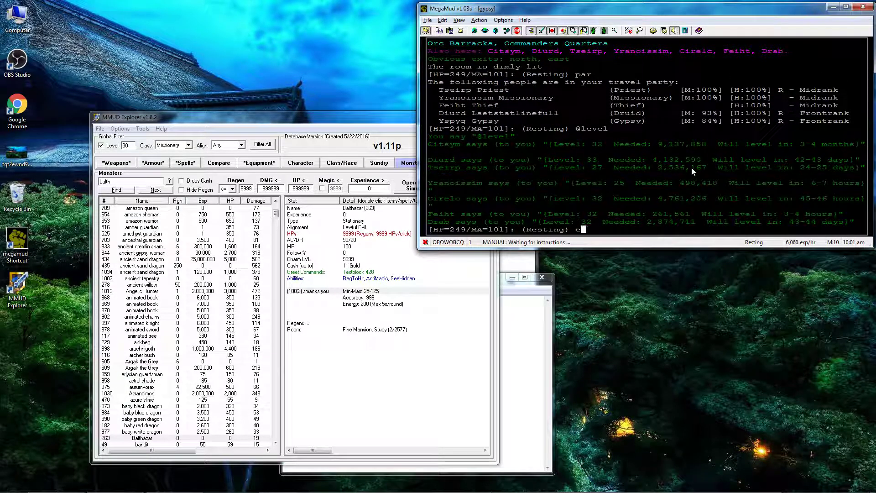
type("xp")
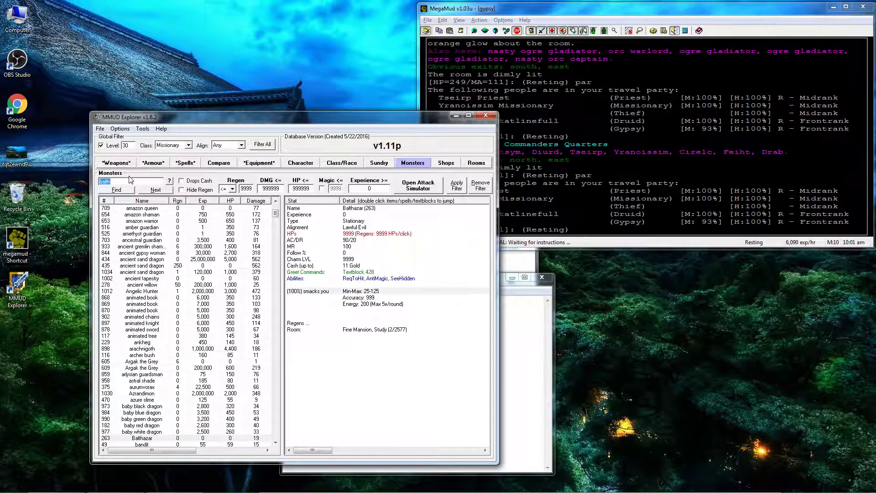
Step: Search Monsters for 'orc warlord' and view its lifestealer drop's weapon details
type("orc warlord")
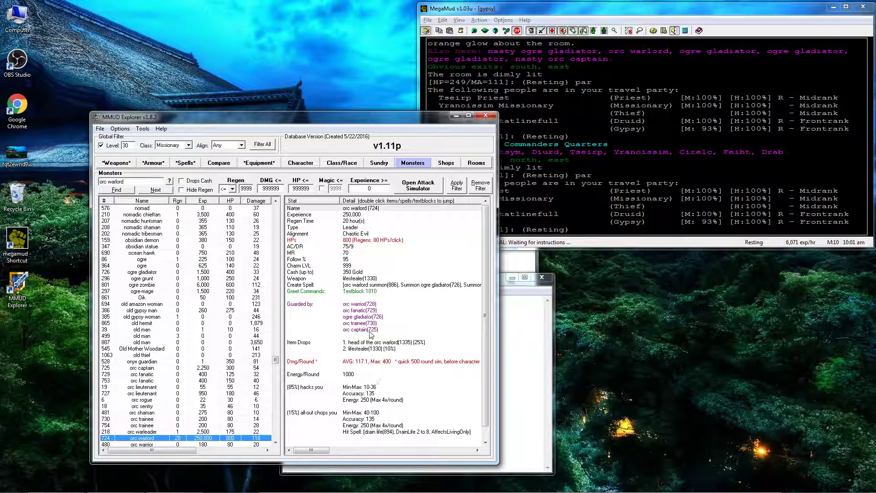
left_click(116, 162)
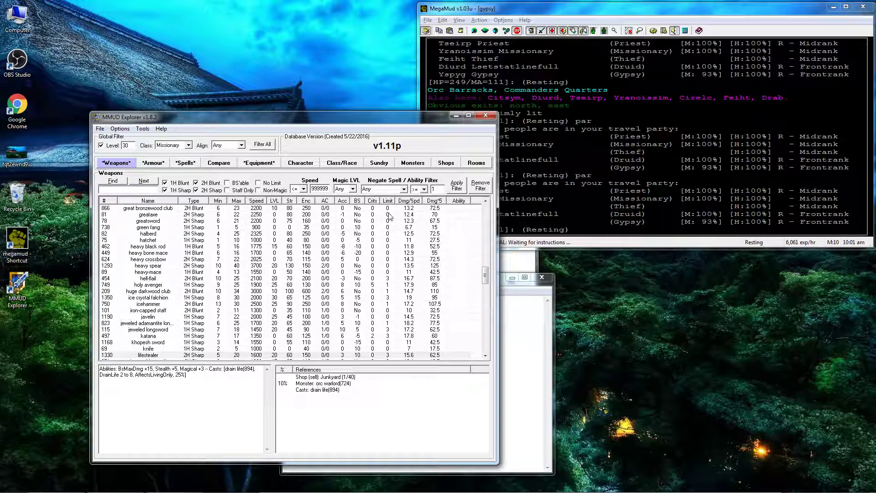
left_click(148, 355)
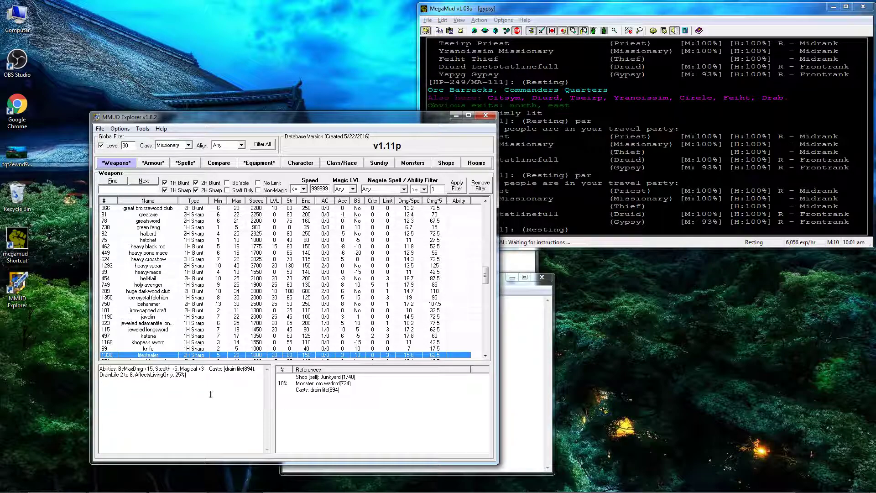
left_click(412, 163)
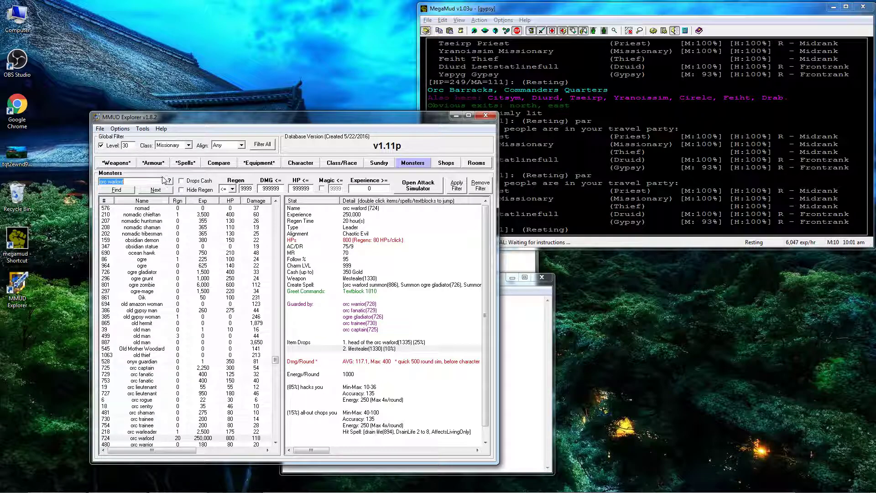
left_click(115, 163)
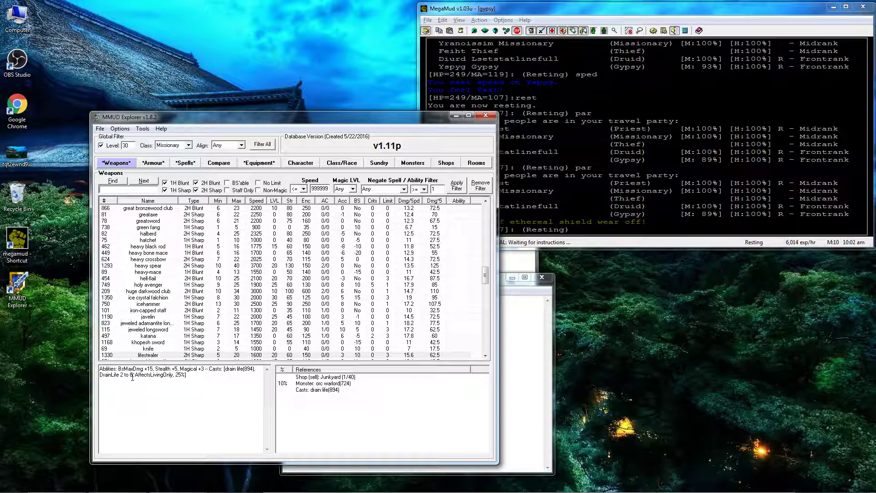
double_click(125, 376)
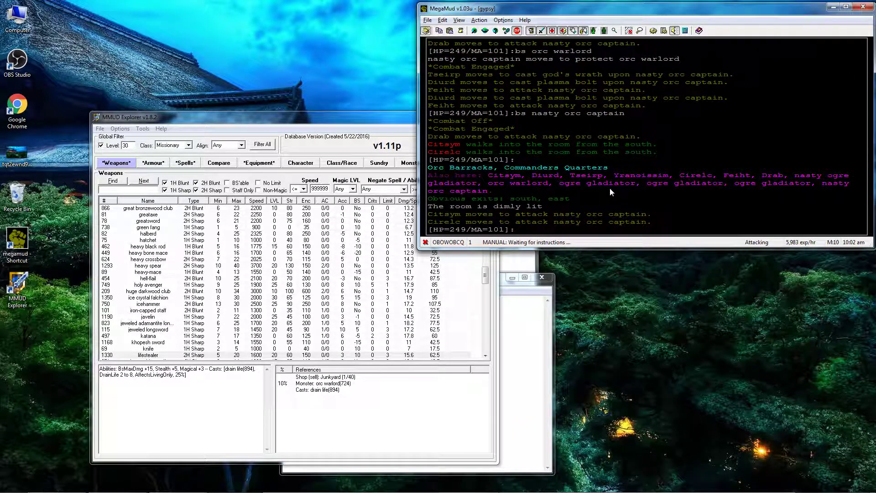
Step: Check party status with par twice during the fight with the orc warlord
type("par")
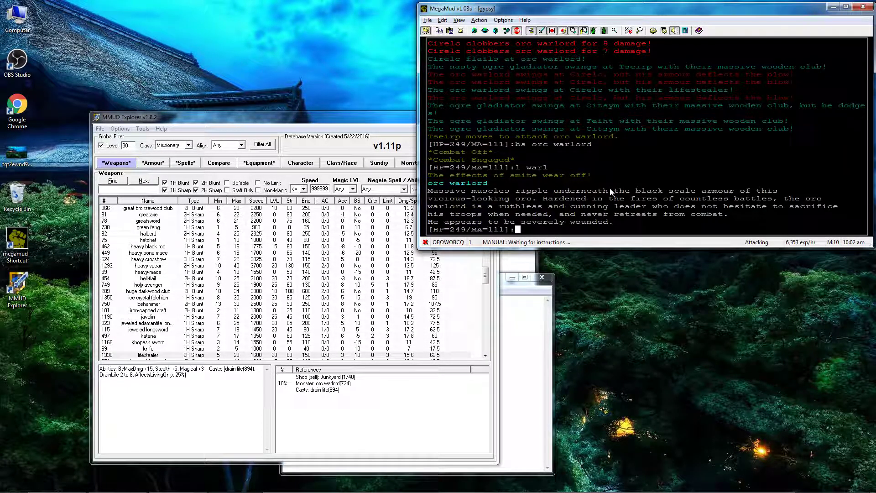
type("par")
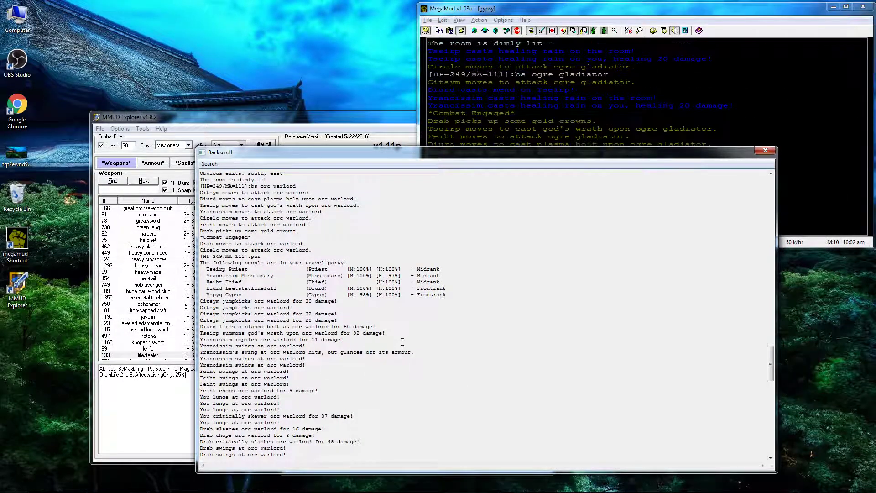
Step: Scroll the Backscroll log to the orc warlord's death and the 31250 experience gained
left_click_drag(315, 333, 385, 333)
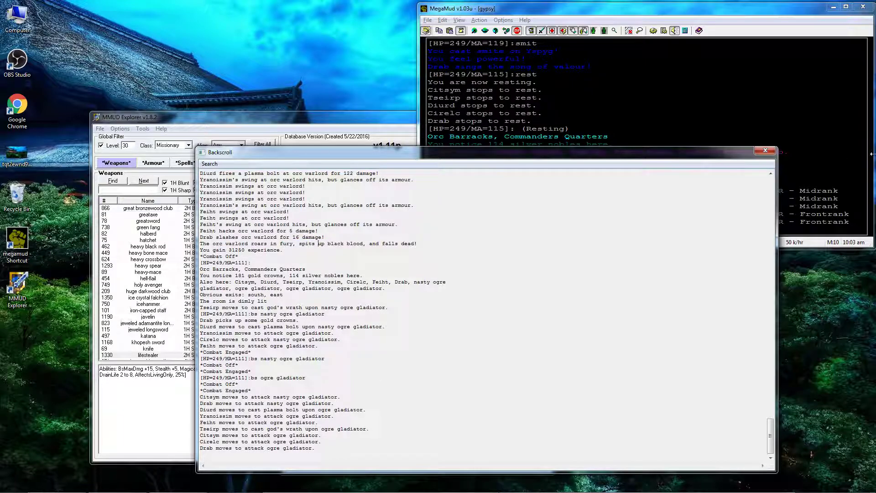
mouse_move(766, 150)
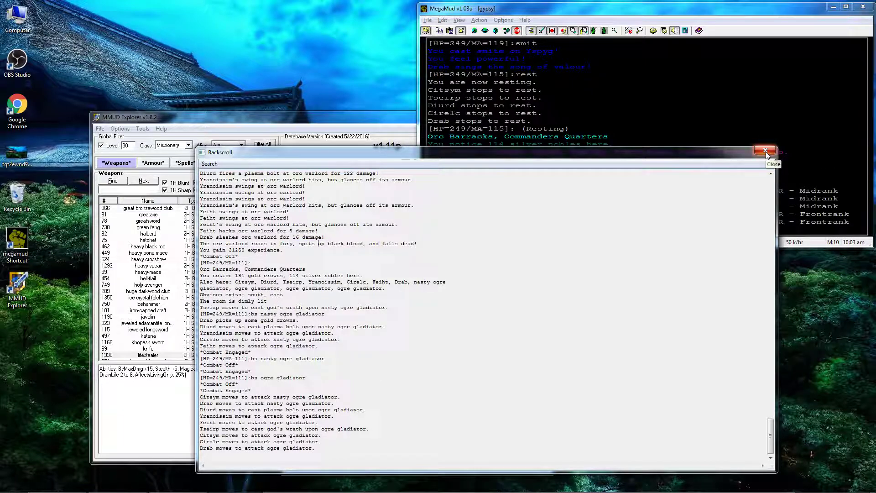